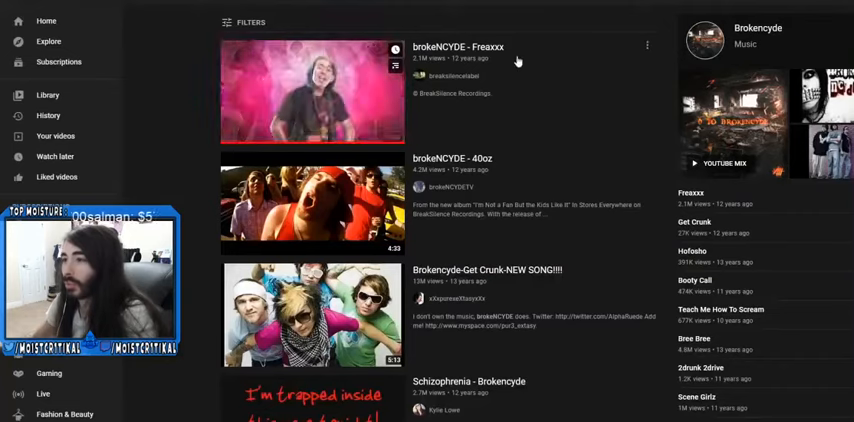
click(312, 90)
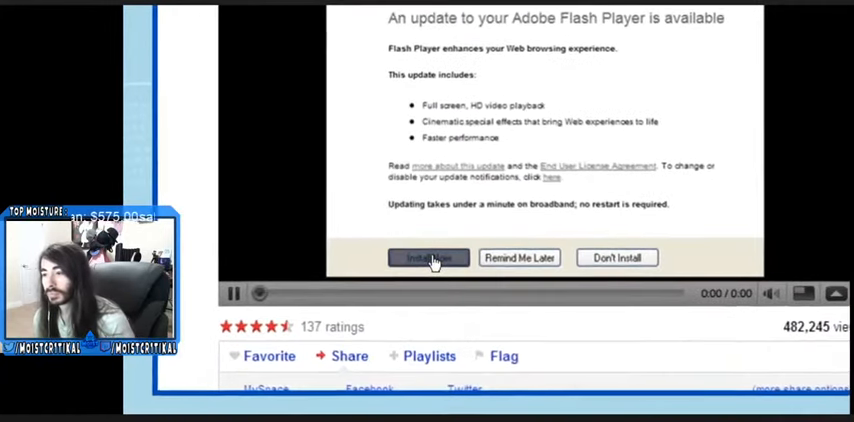
click(428, 258)
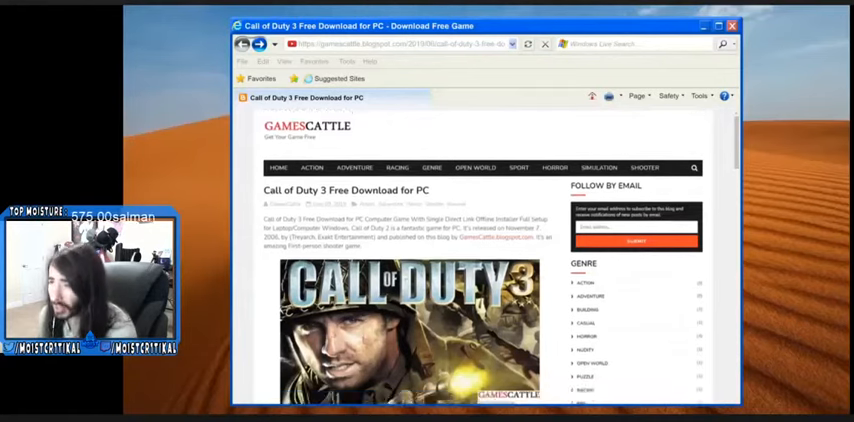
scroll(down, 3)
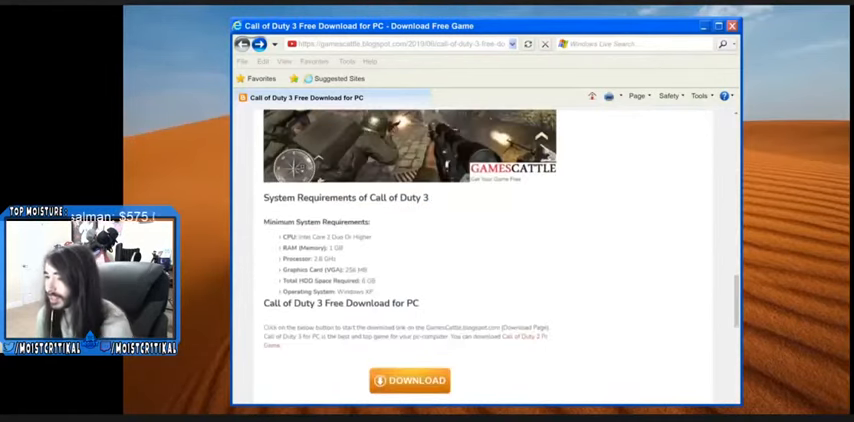
scroll(down, 3)
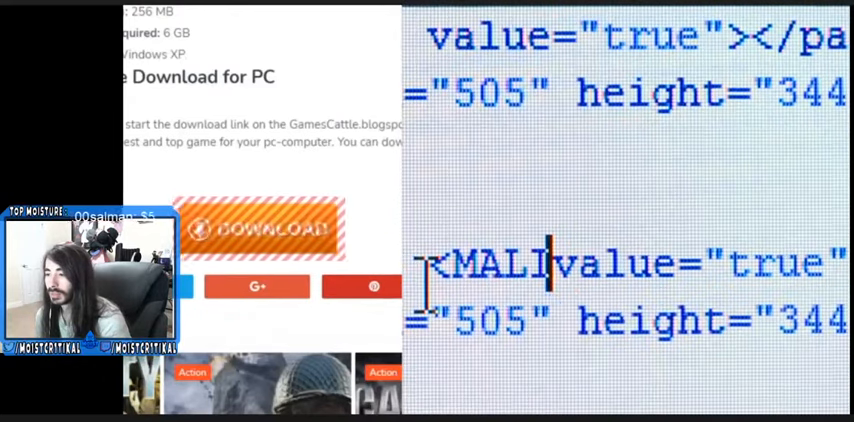
text(CIOUS)
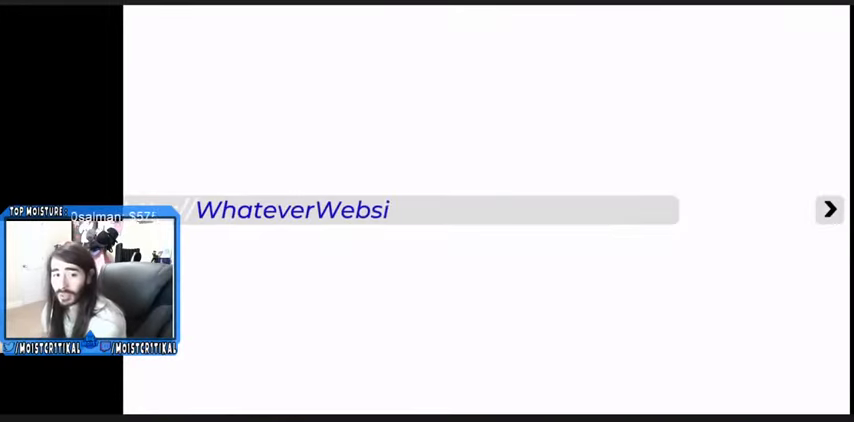
click(829, 208)
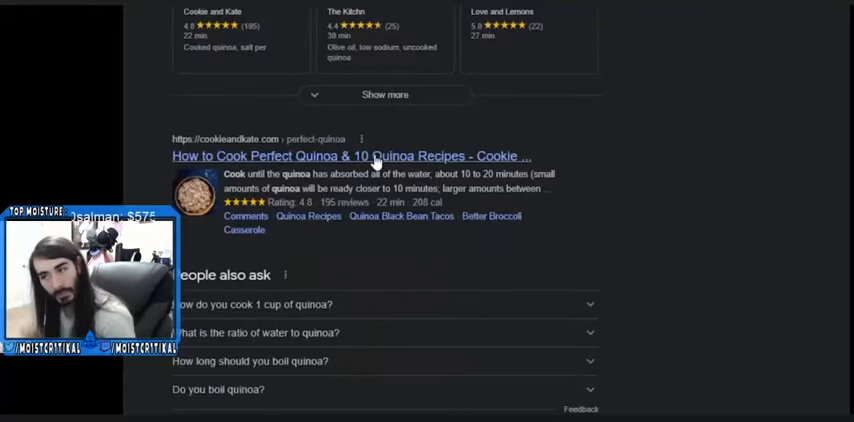
click(351, 157)
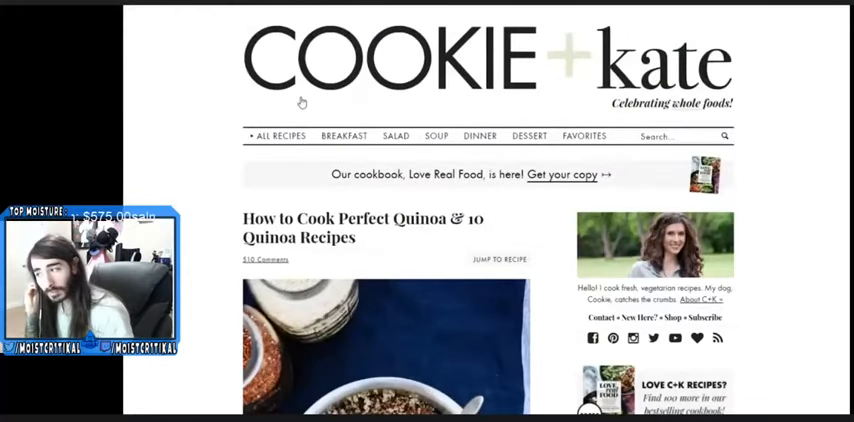
scroll(down, 3)
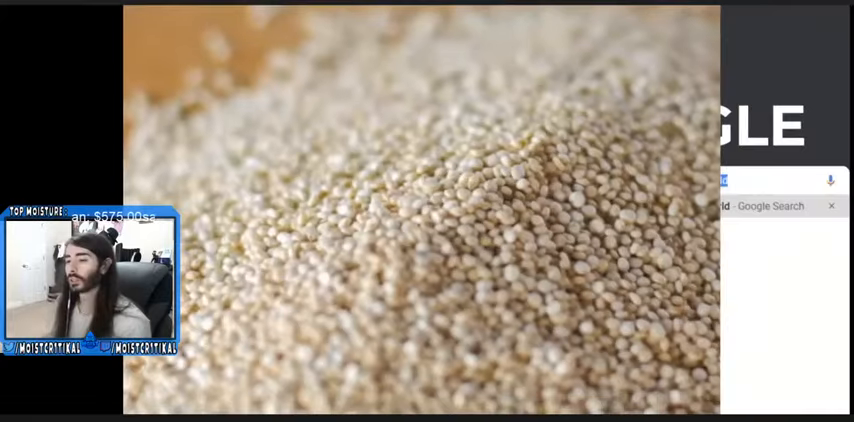
text(how to cook quinoa)
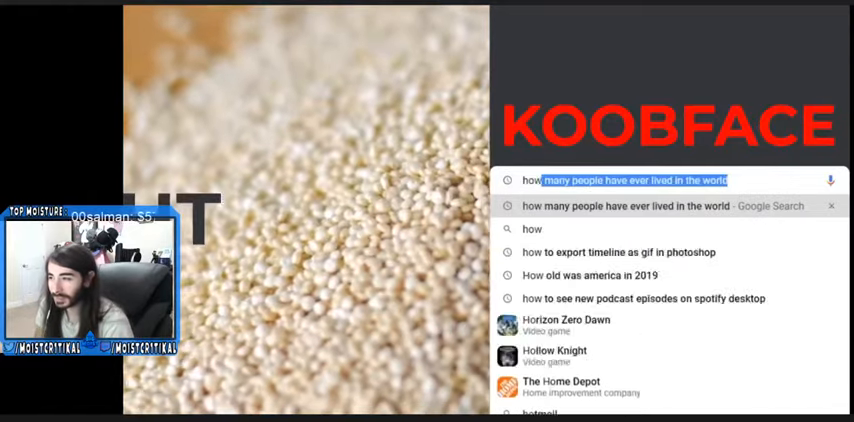
text(how to cook quinoa)
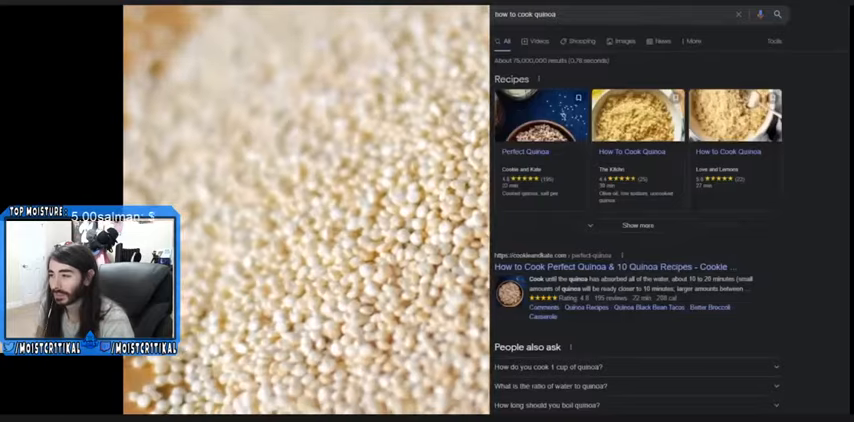
scroll(down, 3)
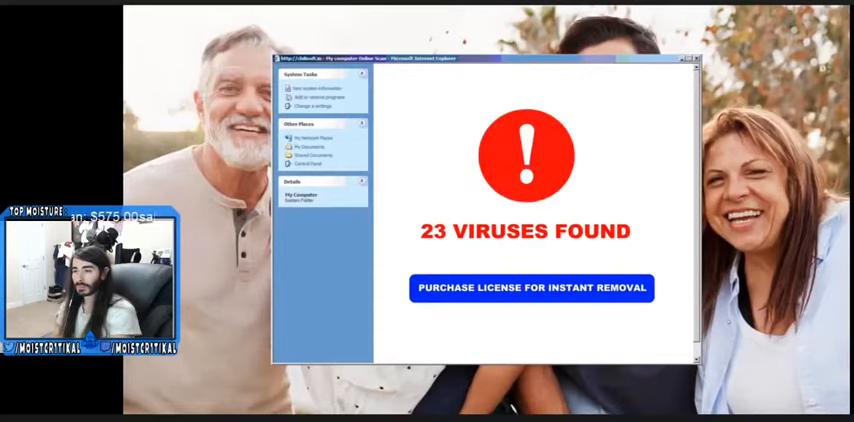
click(531, 288)
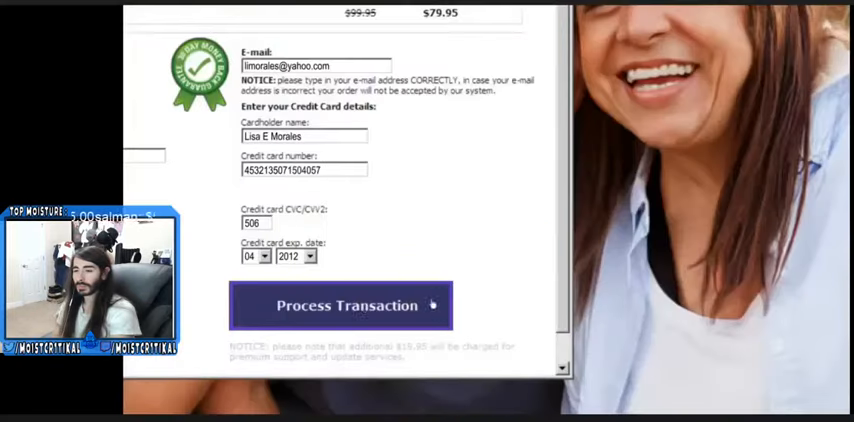
click(347, 305)
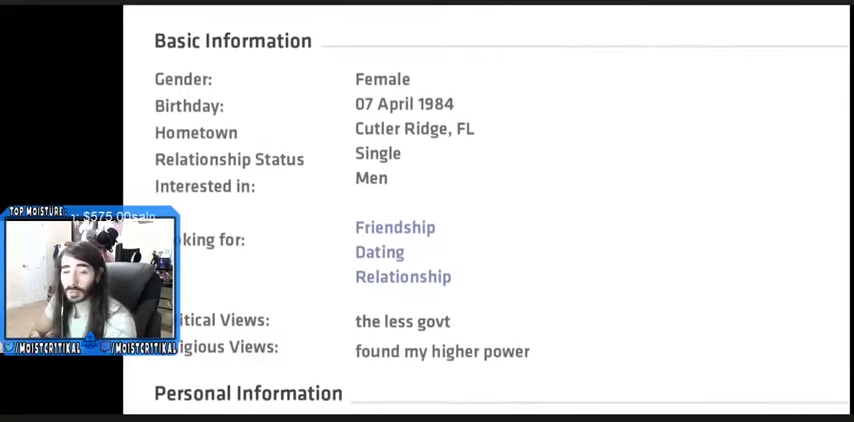
scroll(down, 3)
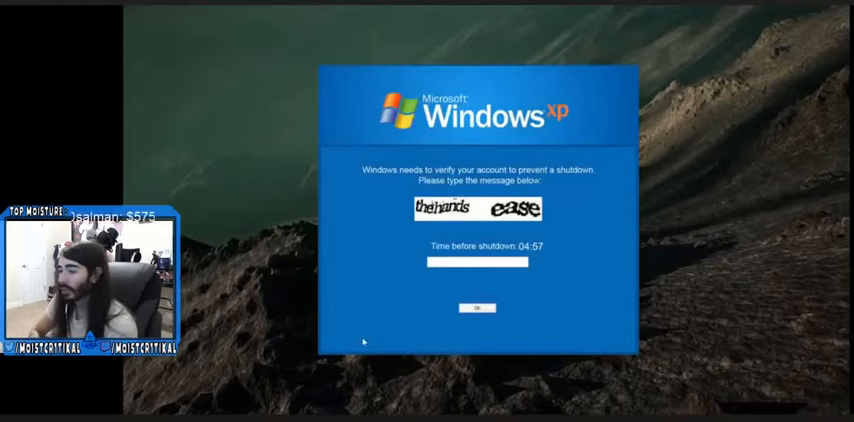
text(thgh)
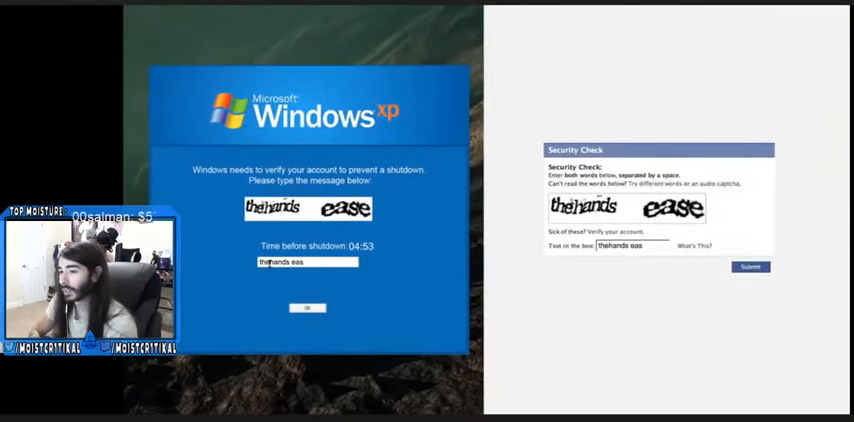
click(307, 307)
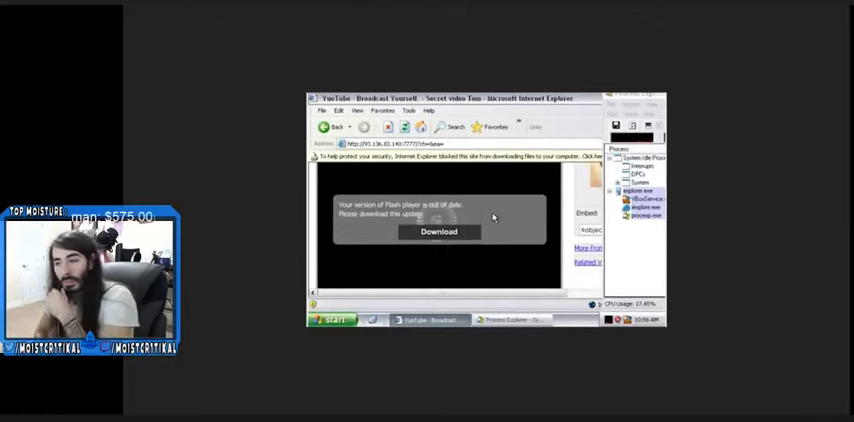
click(438, 232)
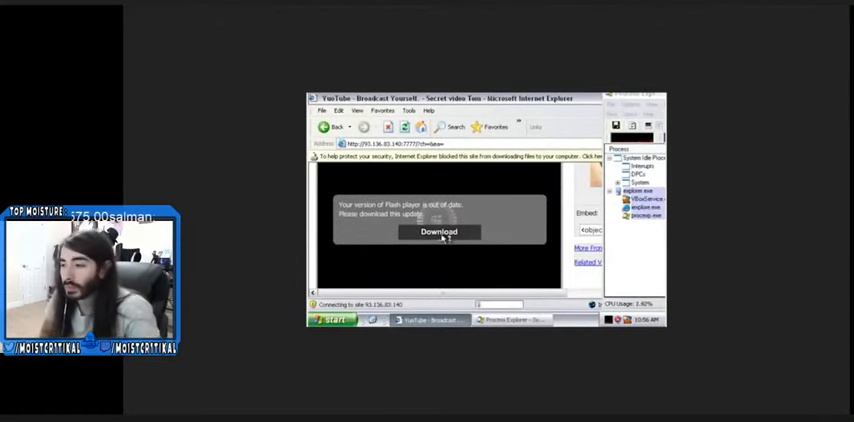